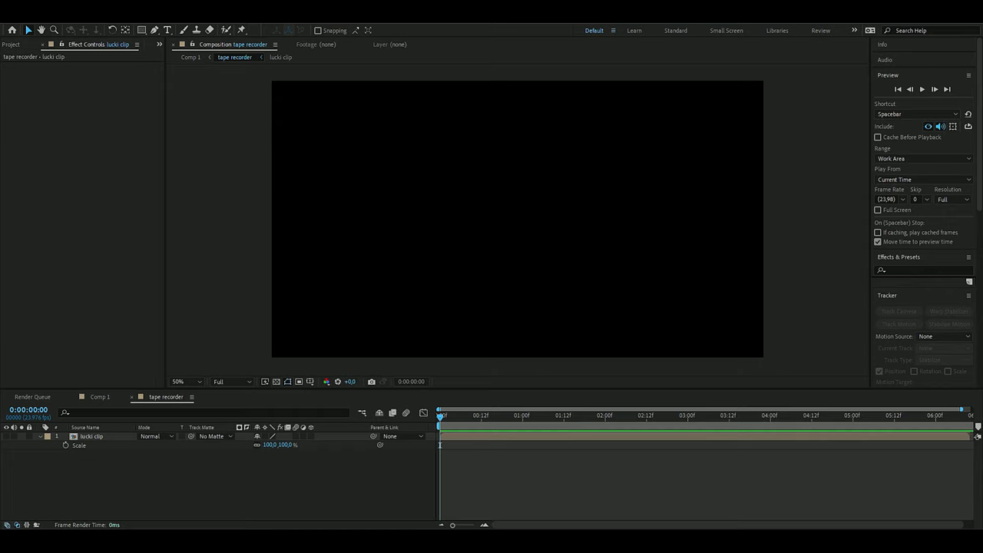
pyautogui.moveTo(107, 461)
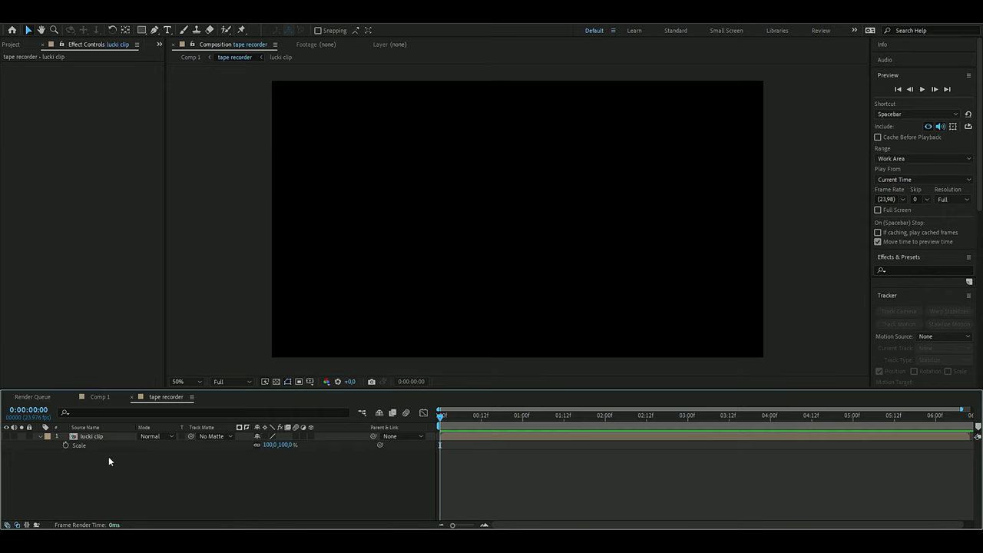
pyautogui.moveTo(115, 436)
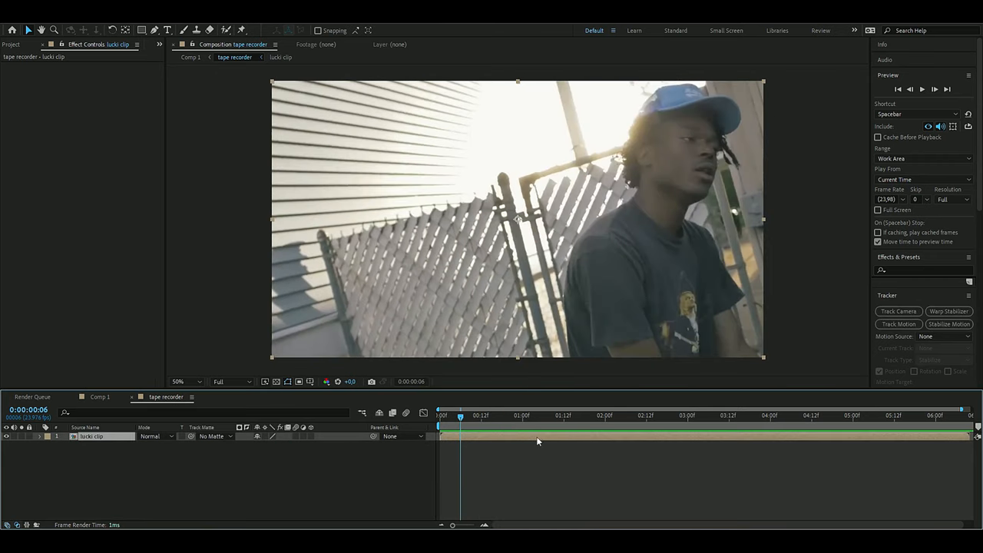
pyautogui.moveTo(513, 433)
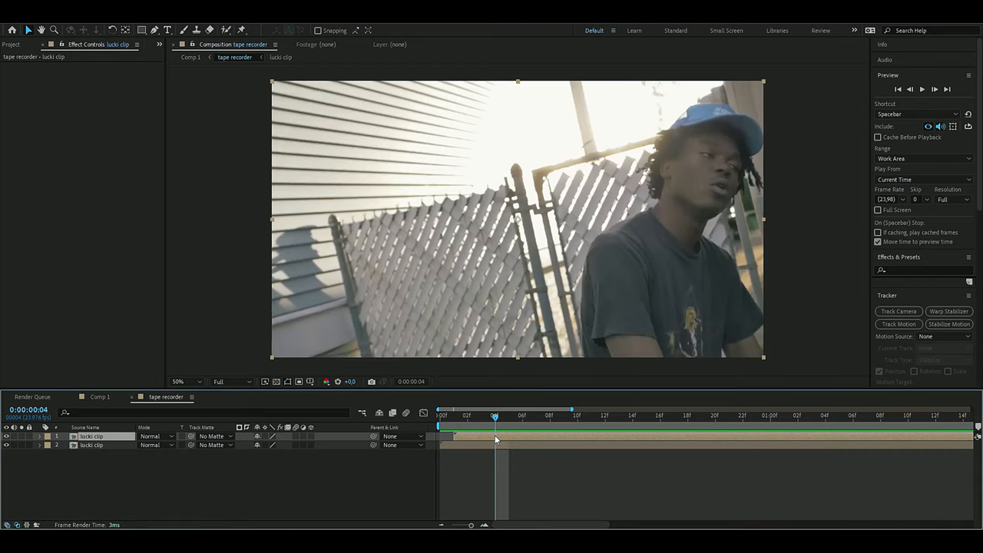
# Find the Venetian Blinds effect by searching 'vene' in Effects & Presets for the duplicated clip.
pyautogui.write('vene')
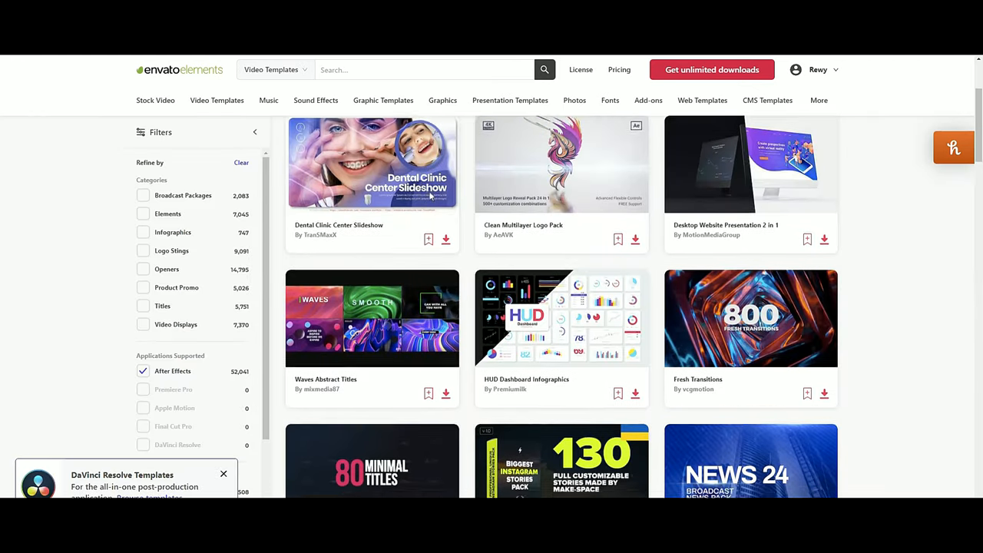
# Switch Envato Elements to the Graphics category and scroll its results.
pyautogui.click(316, 99)
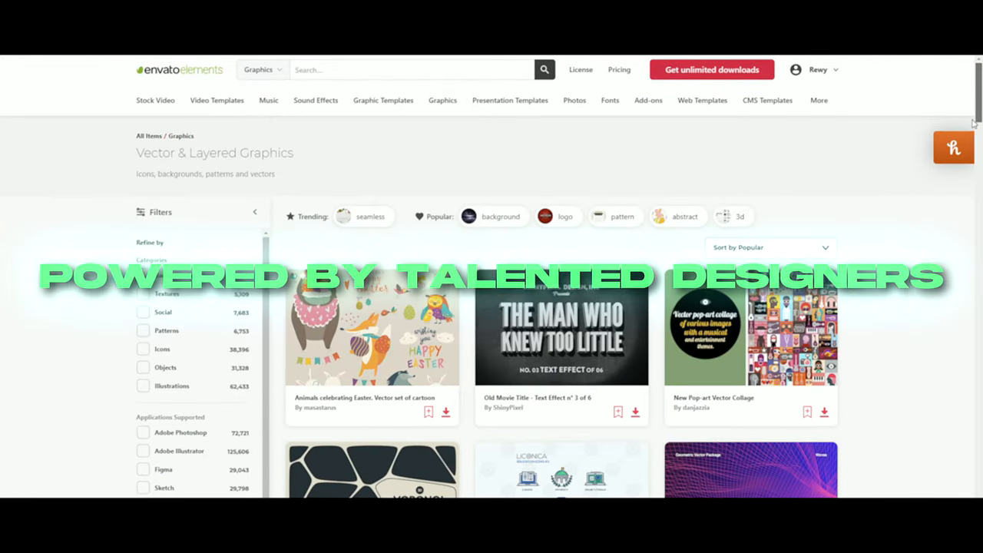
pyautogui.scroll(-3)
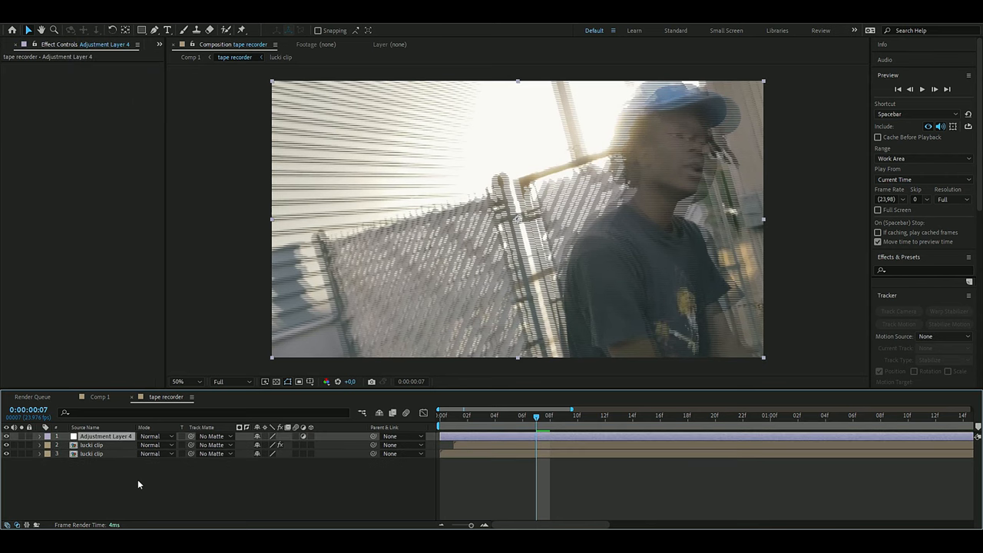
# Apply the Signal tape-distortion effect to the adjustment layer and expand its line modulation settings.
pyautogui.click(108, 436)
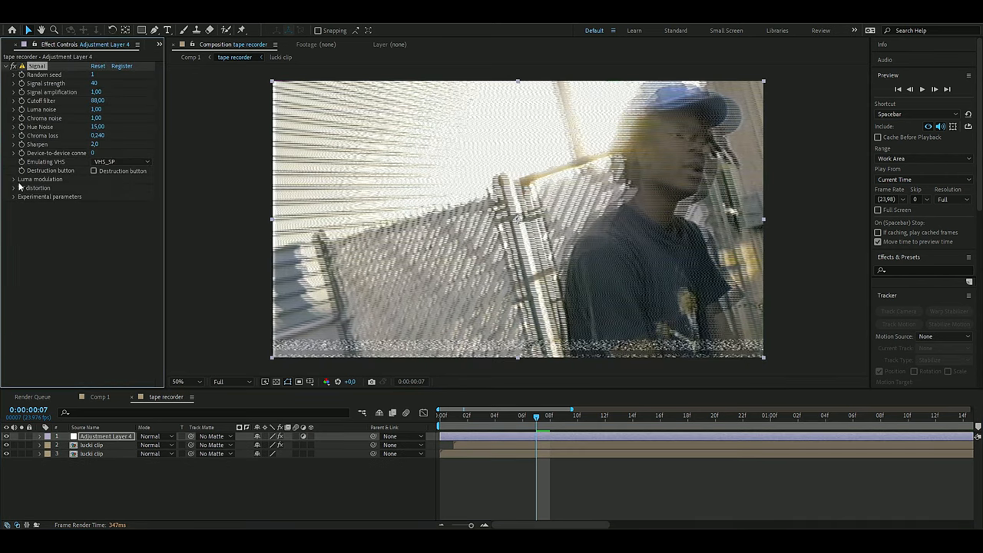
pyautogui.click(12, 178)
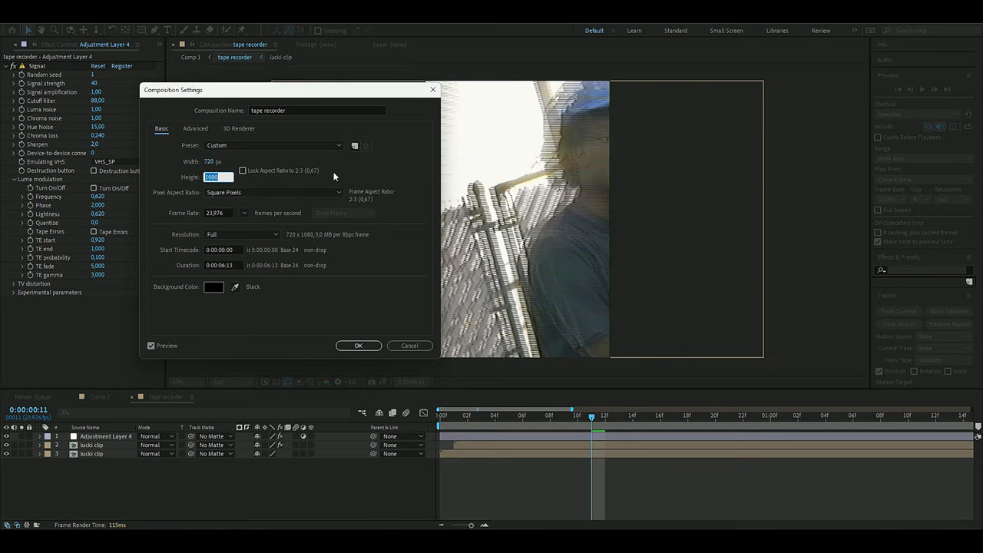
# Set the composition height to 480 (720 by 480) and confirm the settings.
pyautogui.write('480')
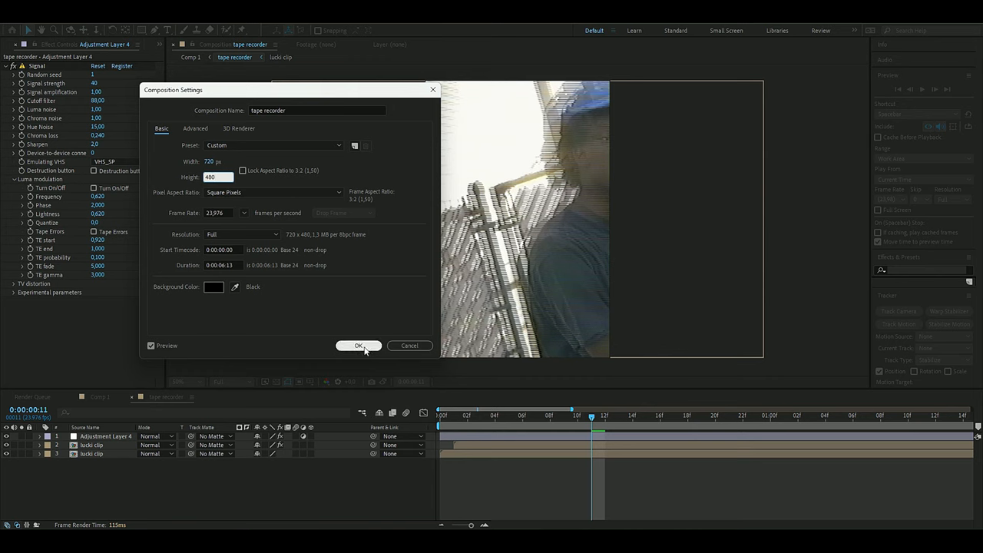
pyautogui.click(359, 345)
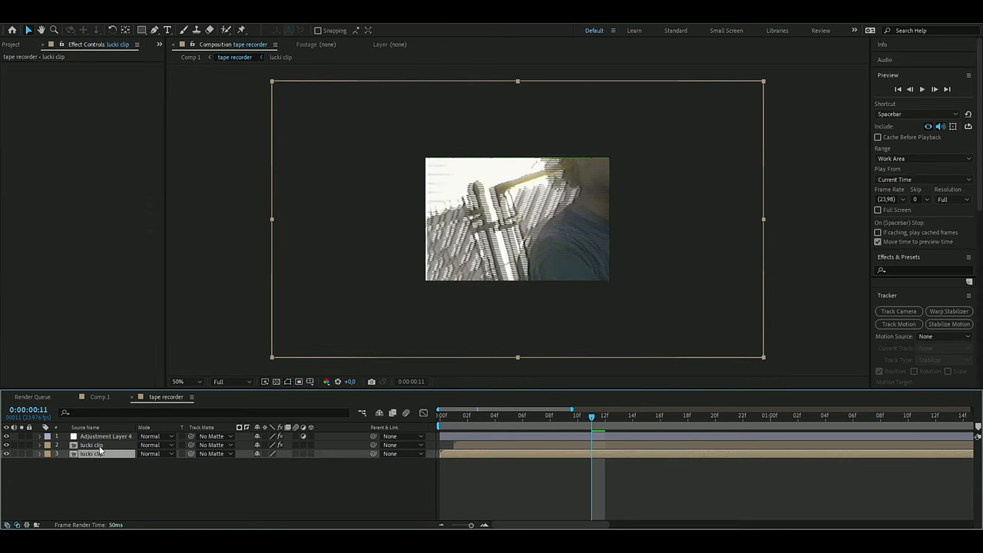